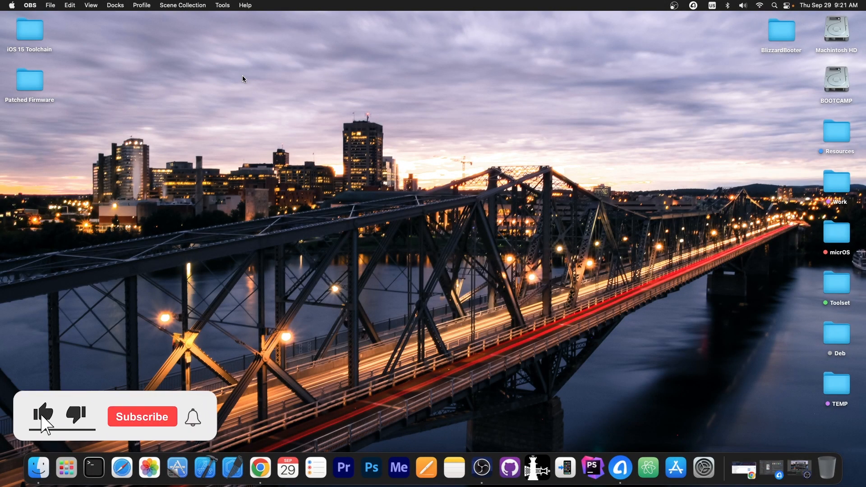
Open AnyTrans's Backup Manager welcome page with its back up, restore and history options.
click(142, 416)
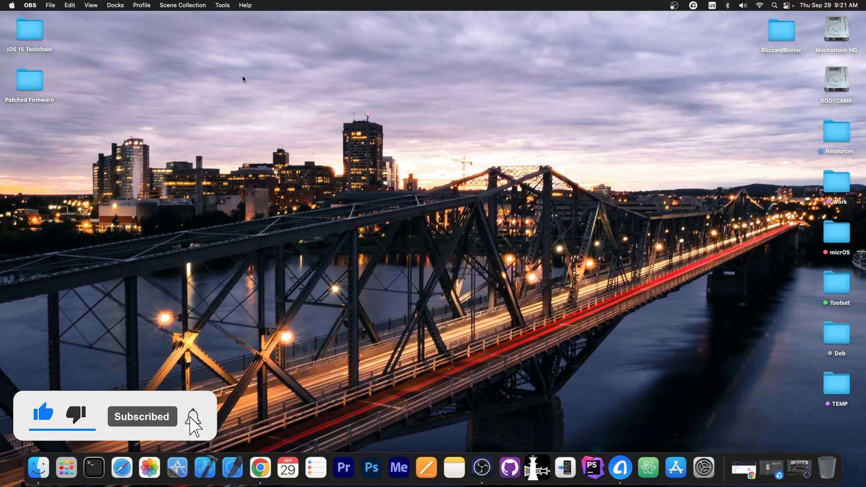
click(192, 416)
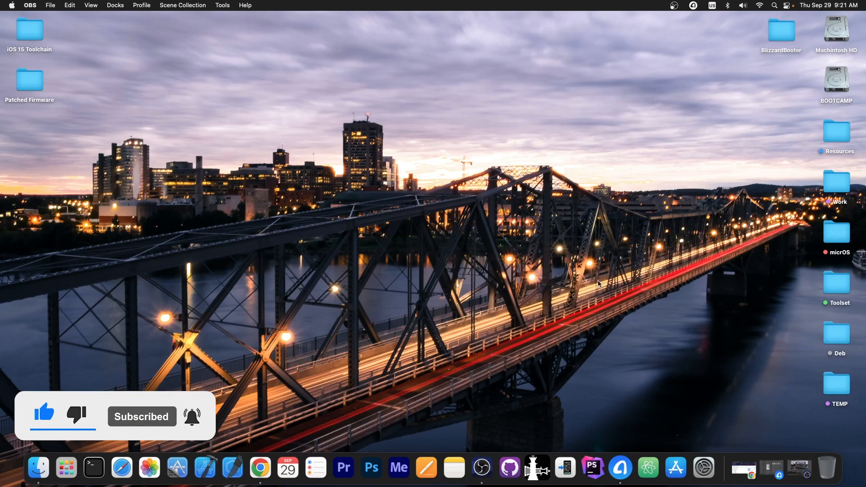
click(259, 467)
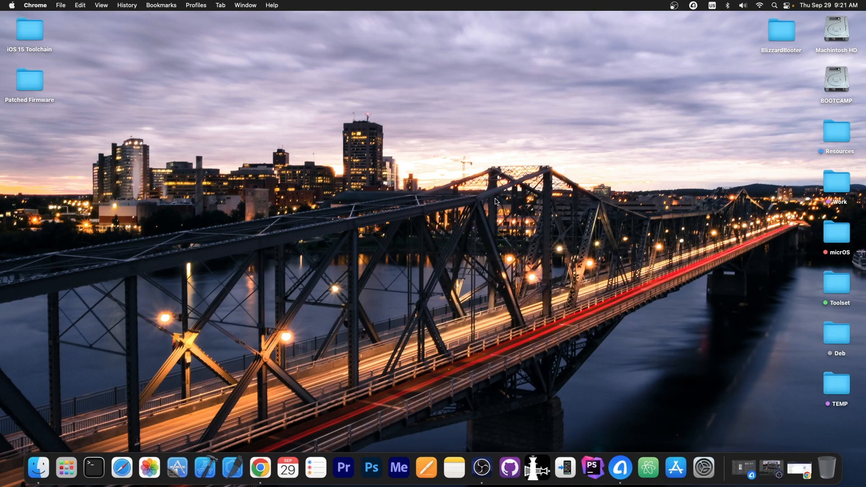
mouse_move(619, 444)
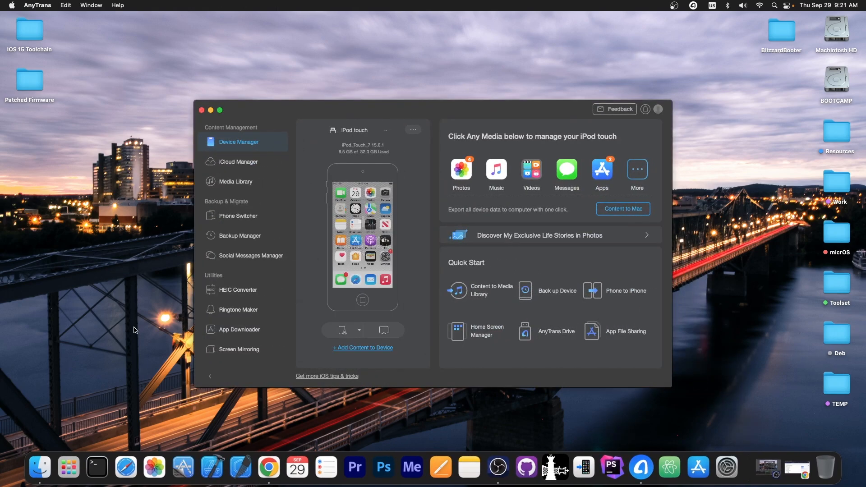
mouse_move(363, 266)
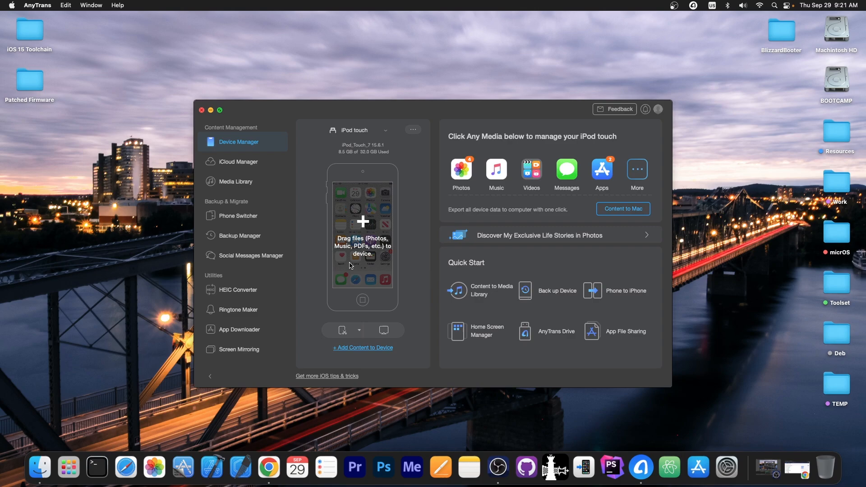
mouse_move(215, 239)
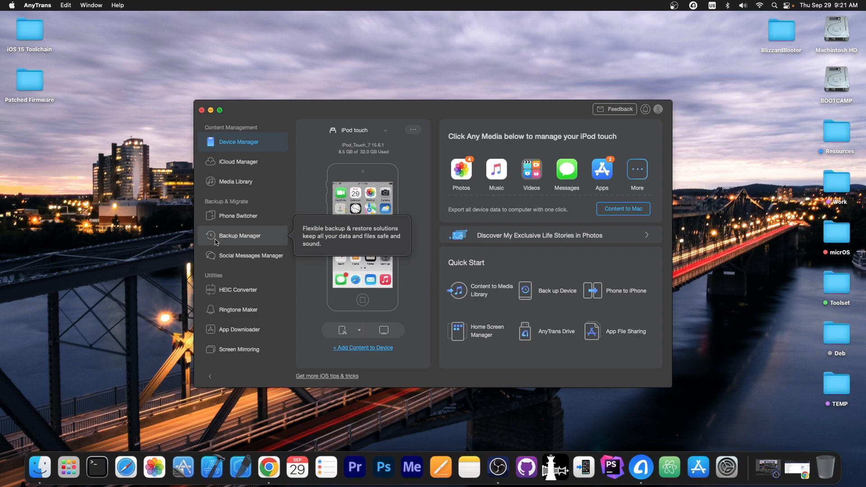
click(239, 236)
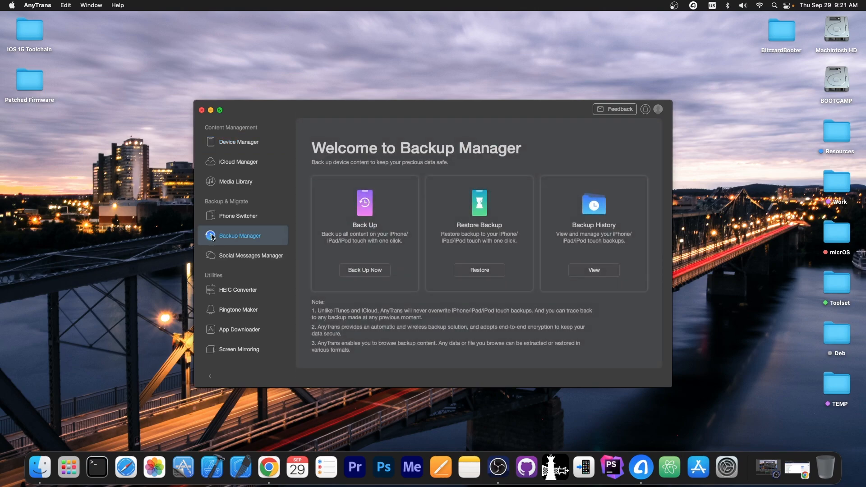
mouse_move(201, 113)
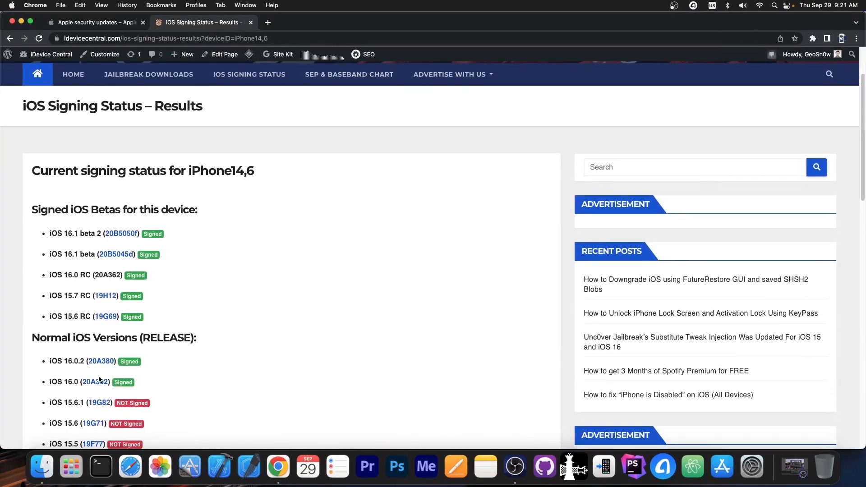
Switch to the Apple security updates tab listing iOS 16.0.2.
click(94, 22)
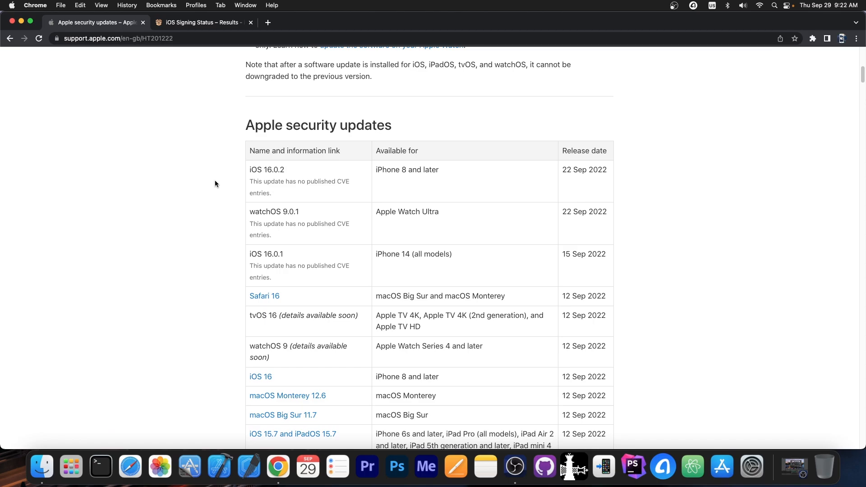
mouse_move(264, 258)
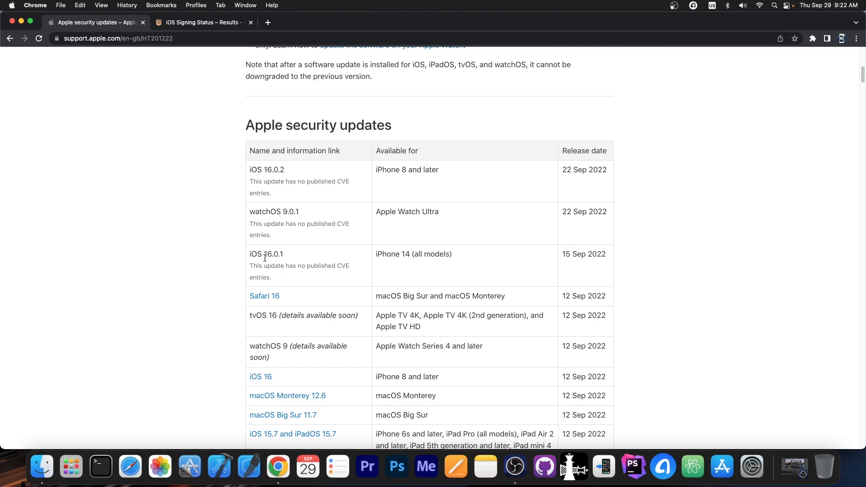
mouse_move(264, 268)
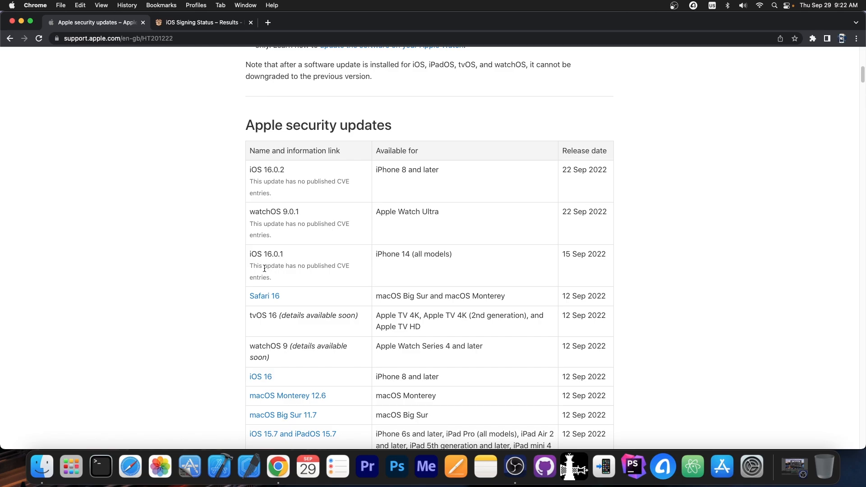
mouse_move(280, 275)
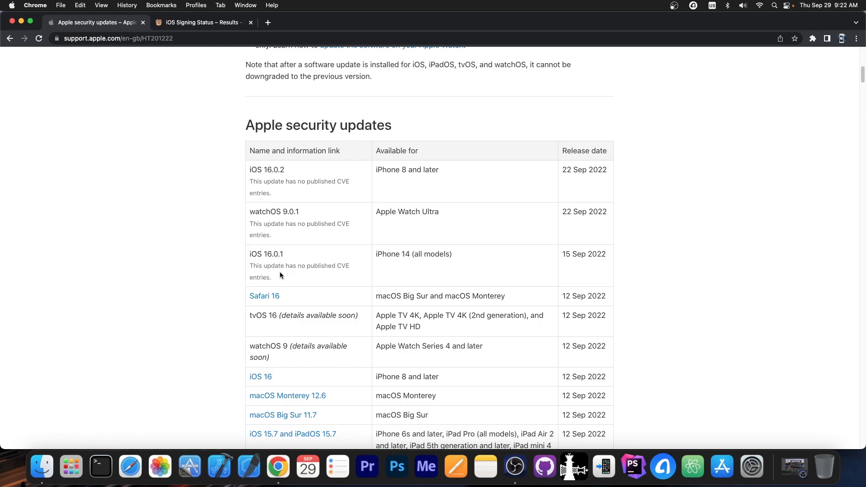
mouse_move(275, 278)
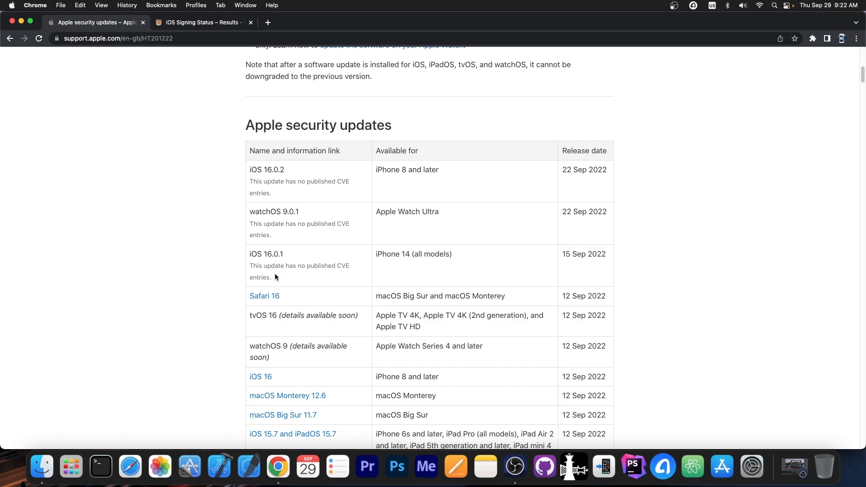
mouse_move(286, 170)
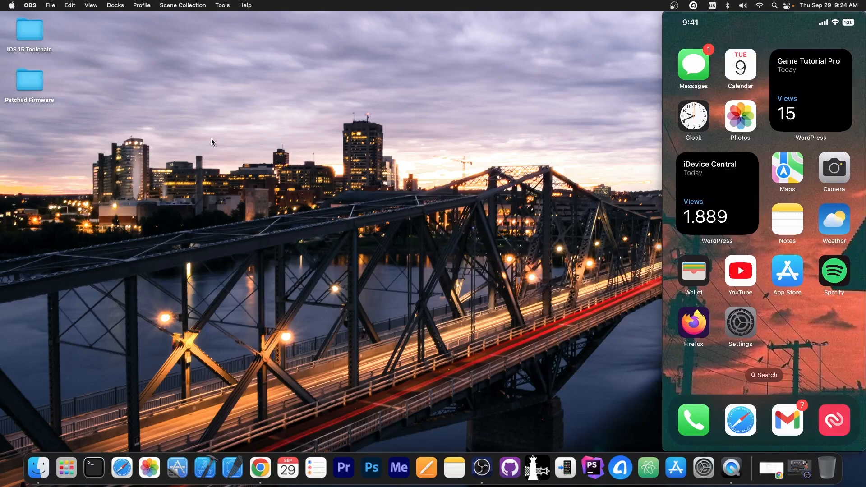
Start mirroring the connected iPhone's home screen in QuickTime Player.
click(741, 322)
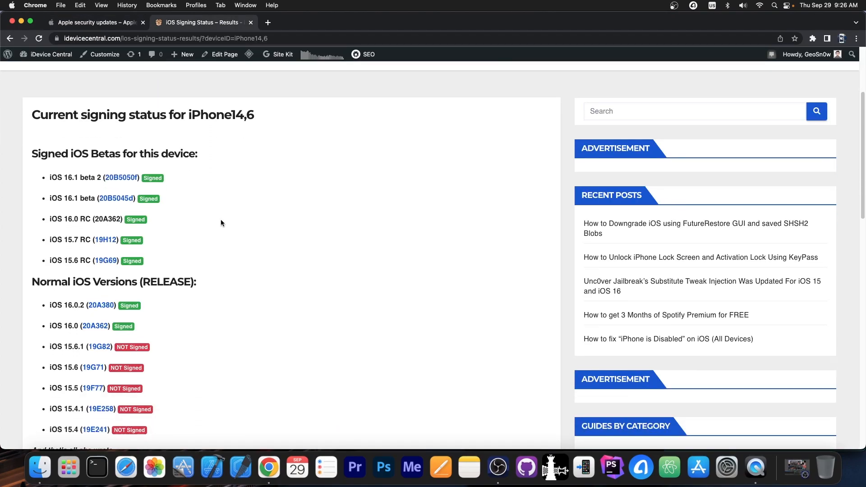
mouse_move(66, 333)
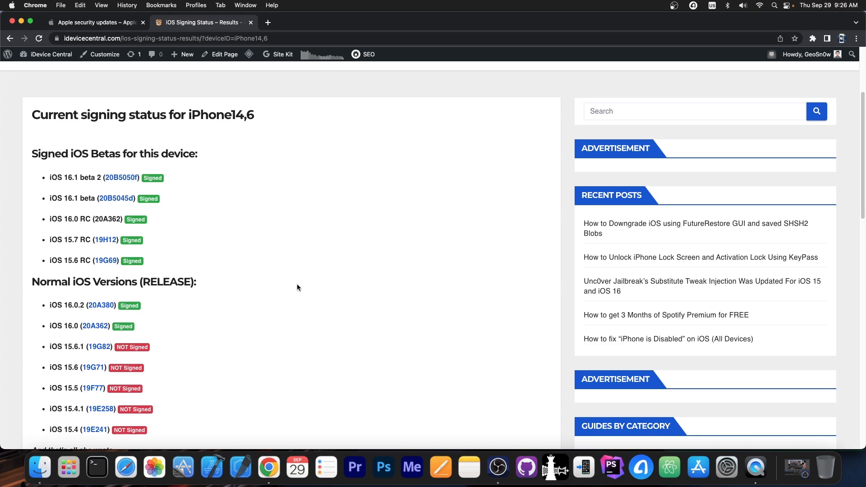
mouse_move(241, 216)
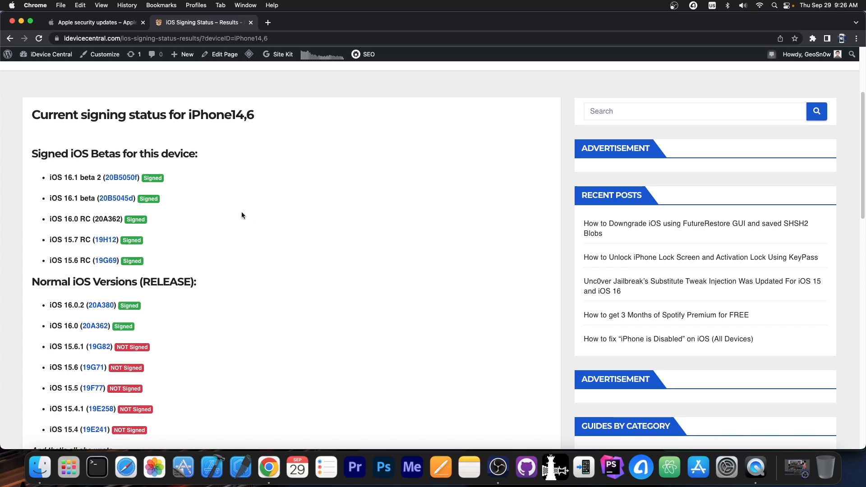
scroll(up, 3)
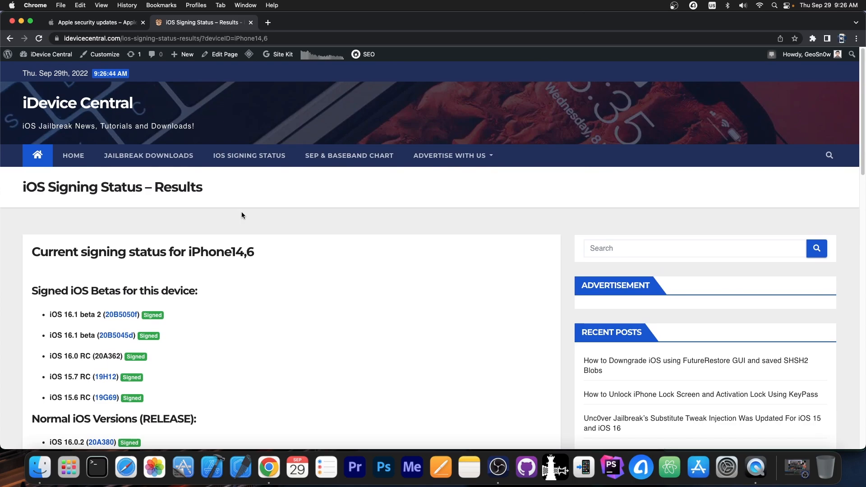
scroll(down, 3)
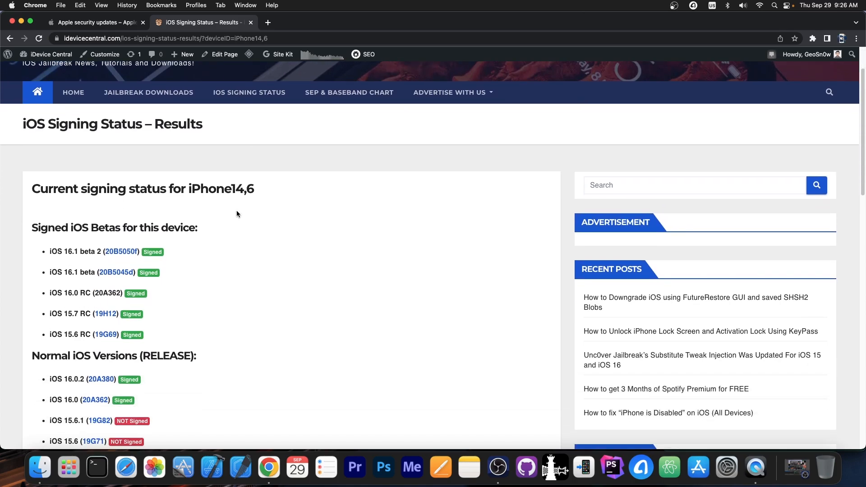
scroll(up, 3)
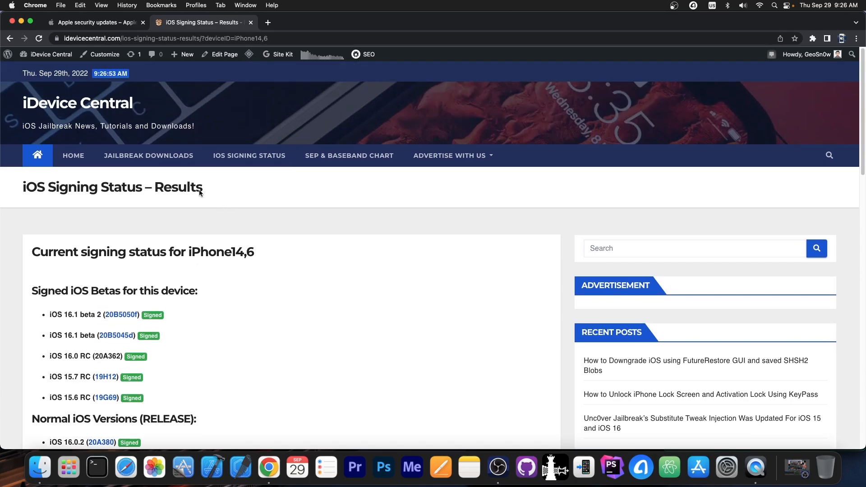
Return to Apple's security updates table headed by iOS 16.0.2, released 22 Sep 2022.
click(94, 23)
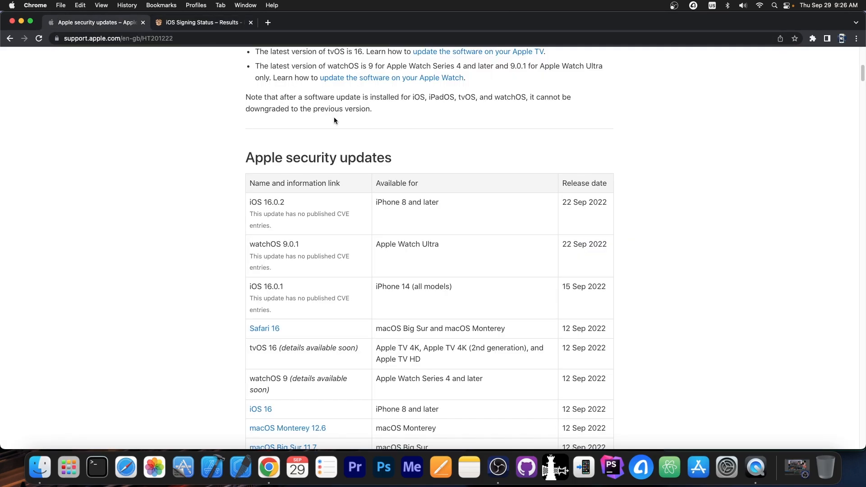
scroll(down, 3)
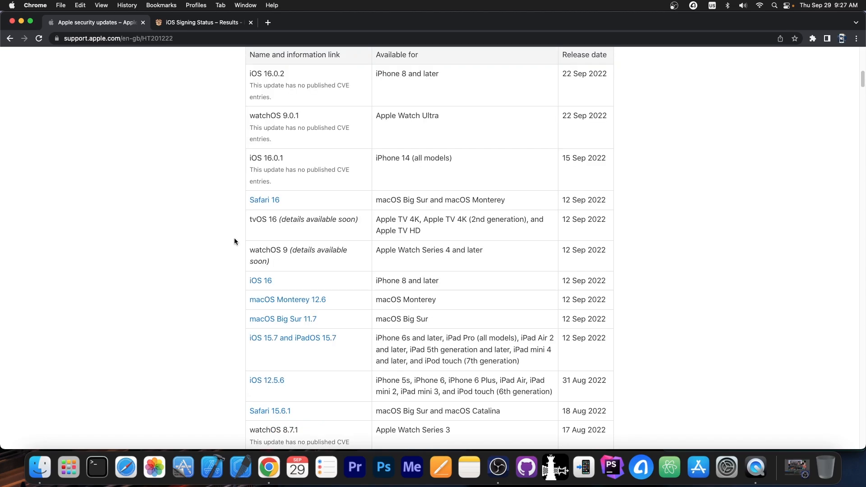
mouse_move(273, 281)
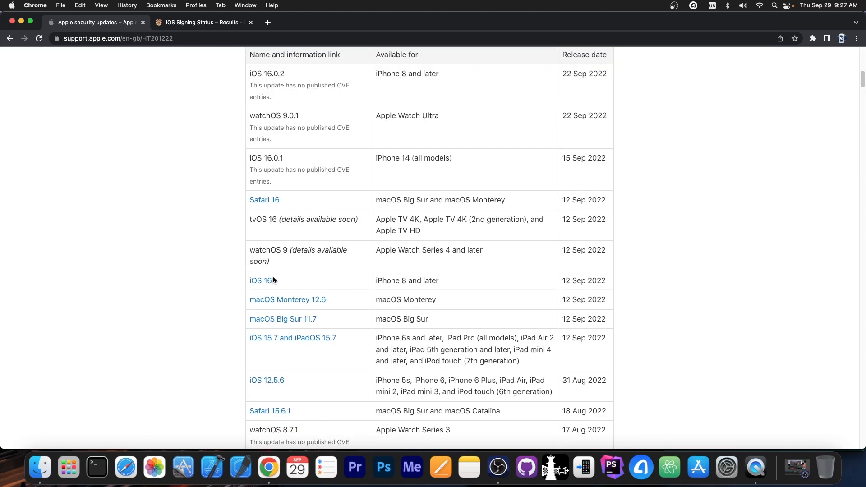
scroll(up, 3)
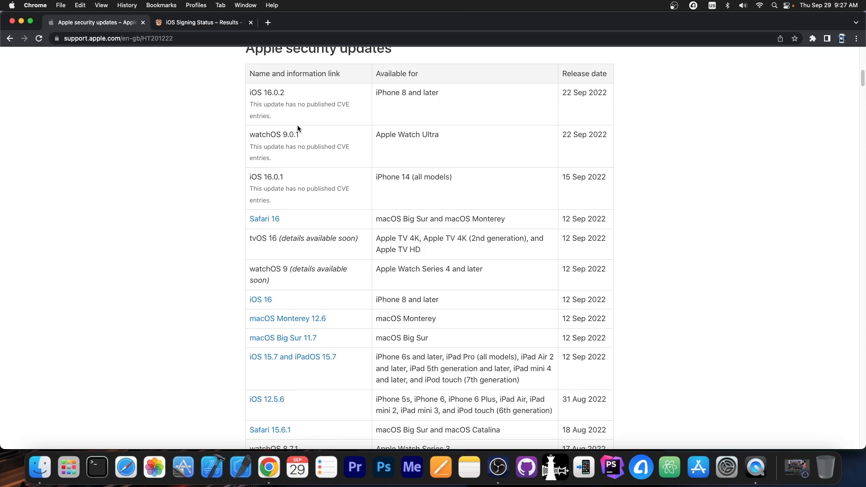
mouse_move(202, 118)
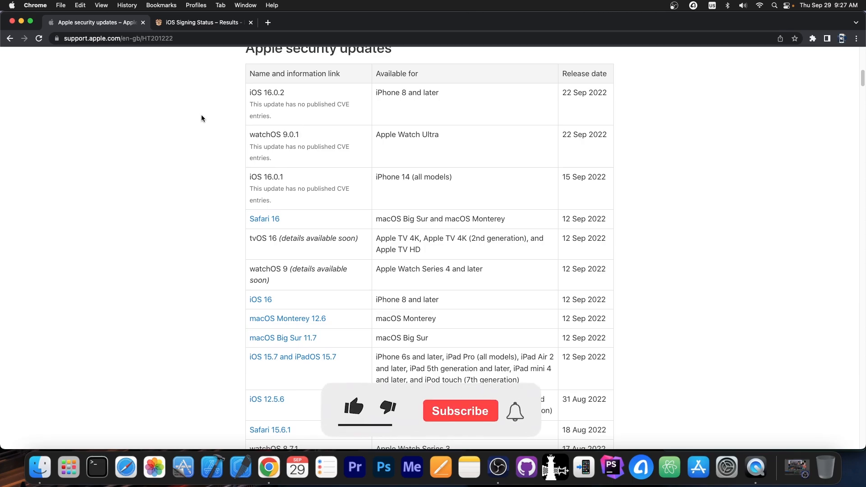
click(353, 407)
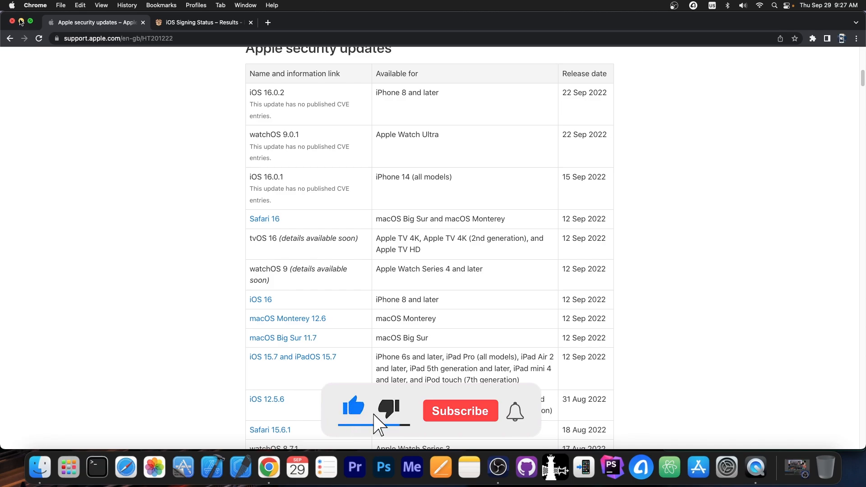